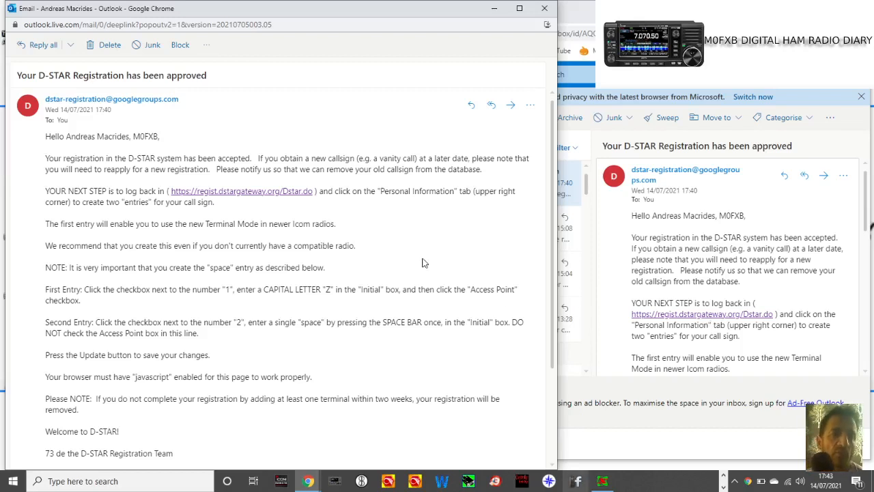
mouse_move(205, 212)
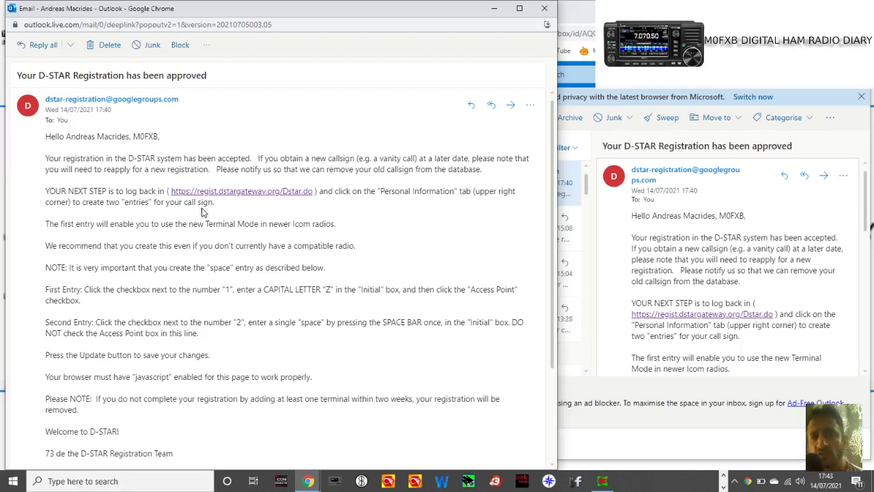
mouse_move(361, 212)
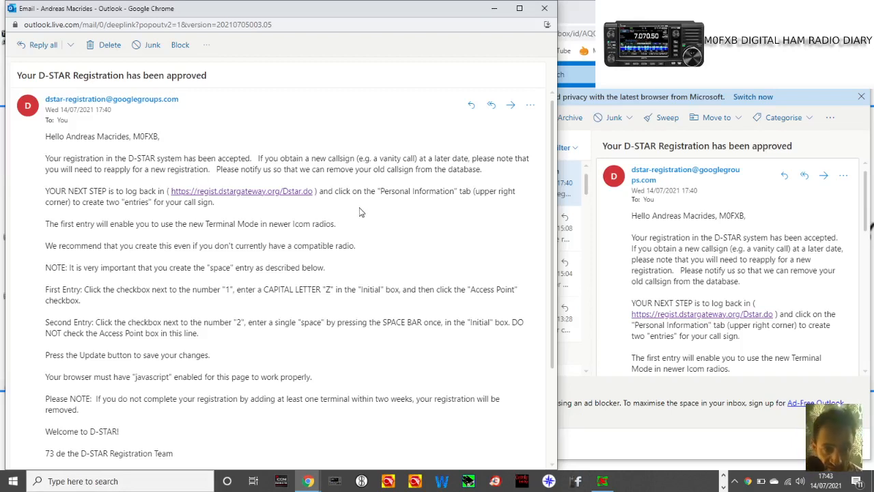
mouse_move(422, 201)
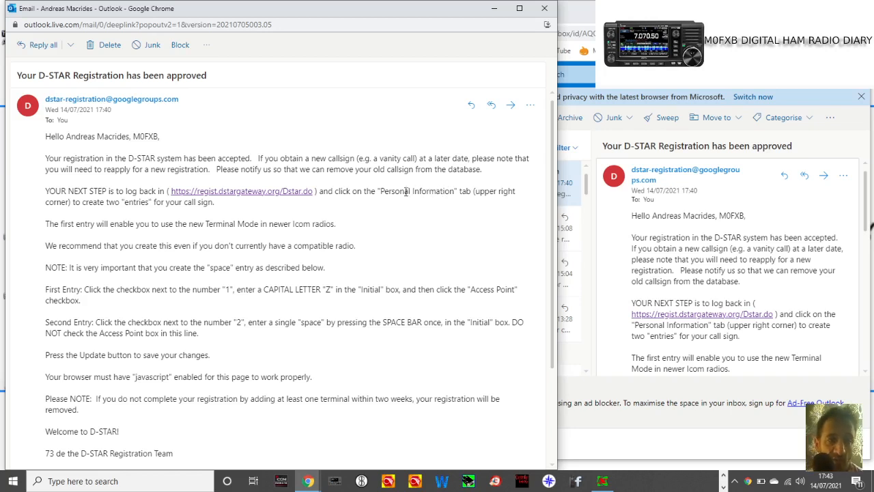
mouse_move(406, 252)
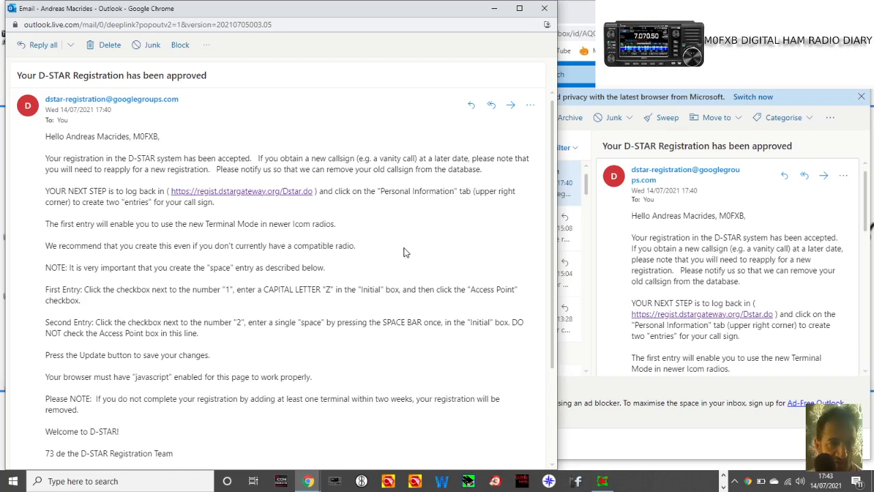
mouse_move(265, 200)
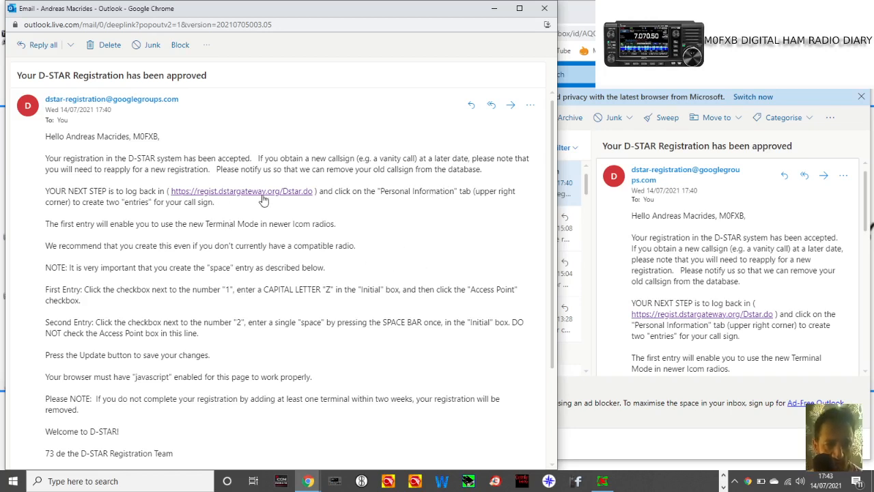
mouse_move(276, 200)
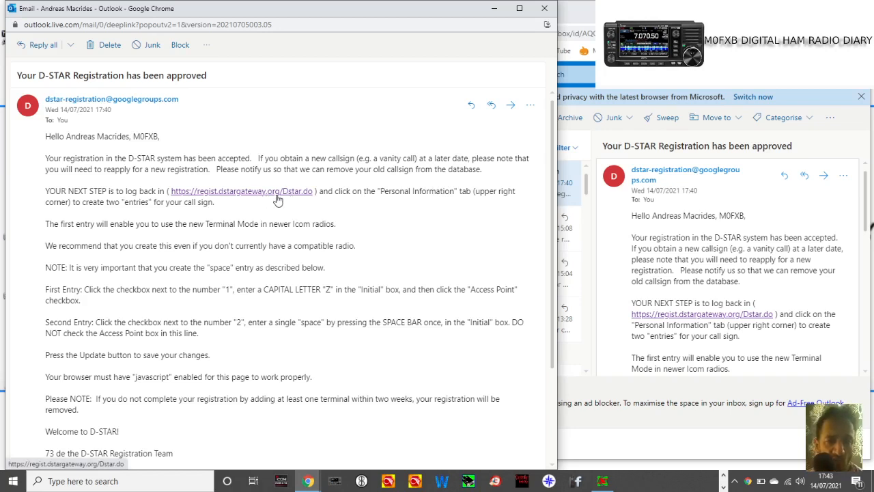
mouse_move(411, 216)
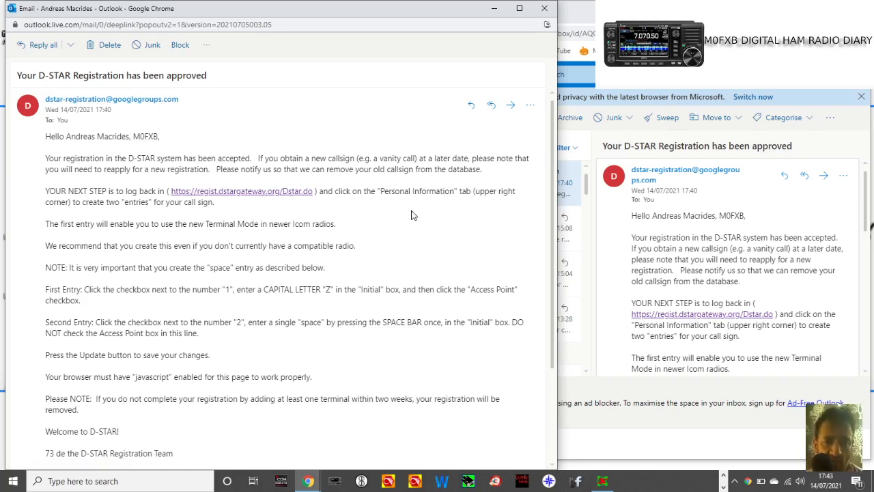
mouse_move(328, 236)
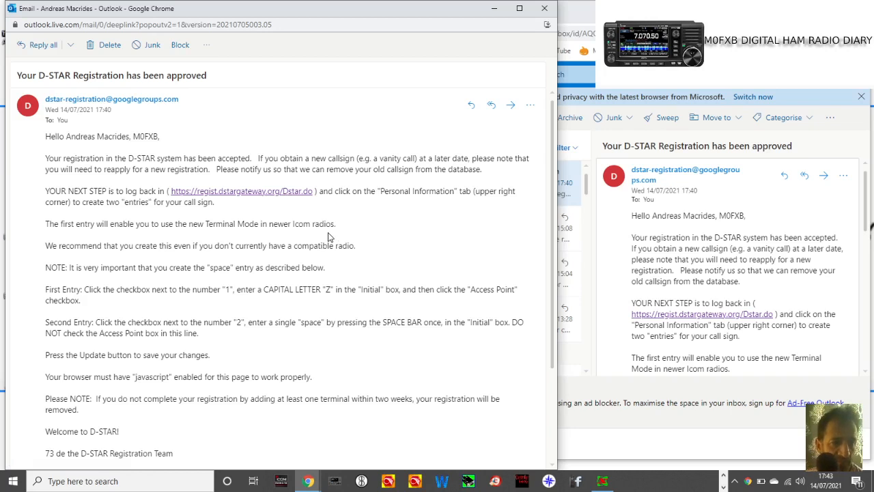
mouse_move(255, 260)
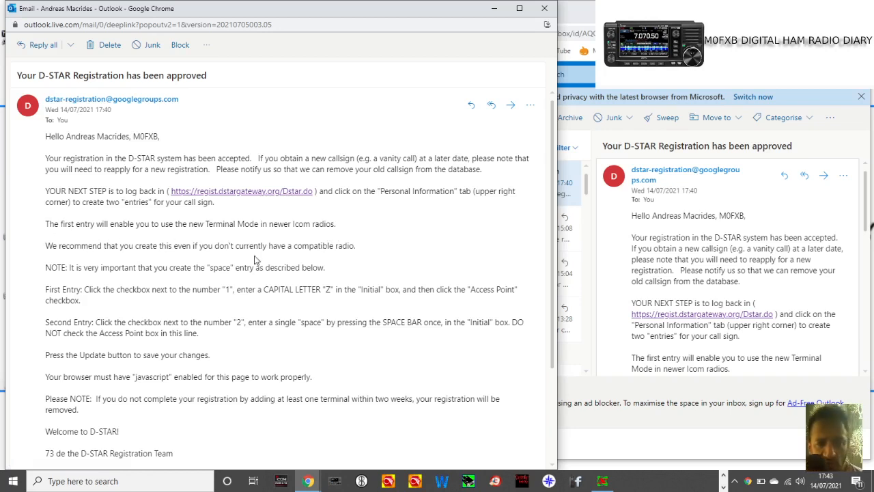
mouse_move(382, 255)
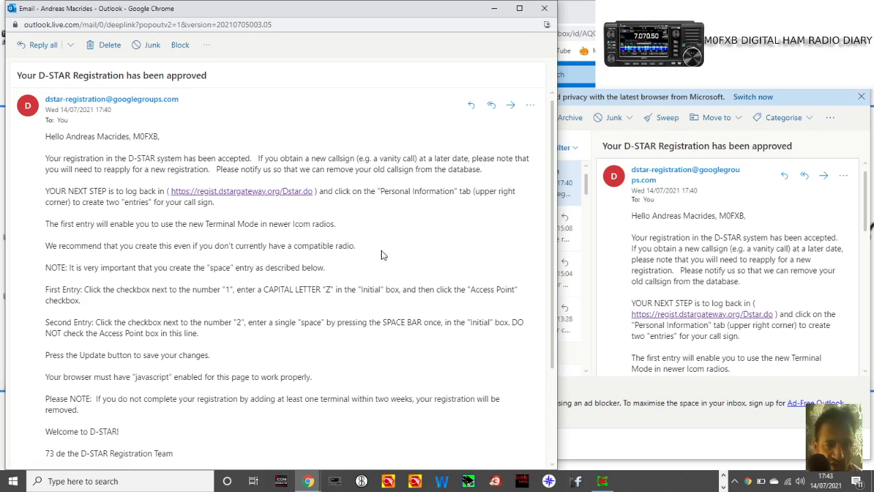
mouse_move(449, 243)
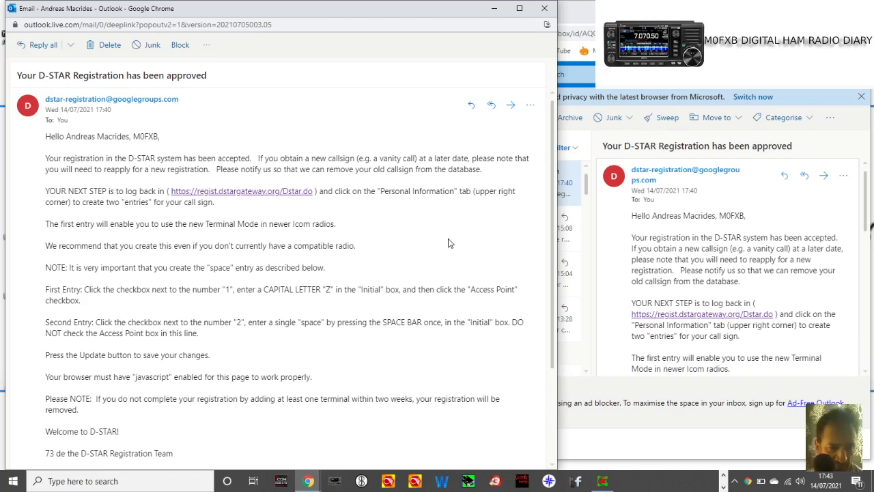
mouse_move(281, 321)
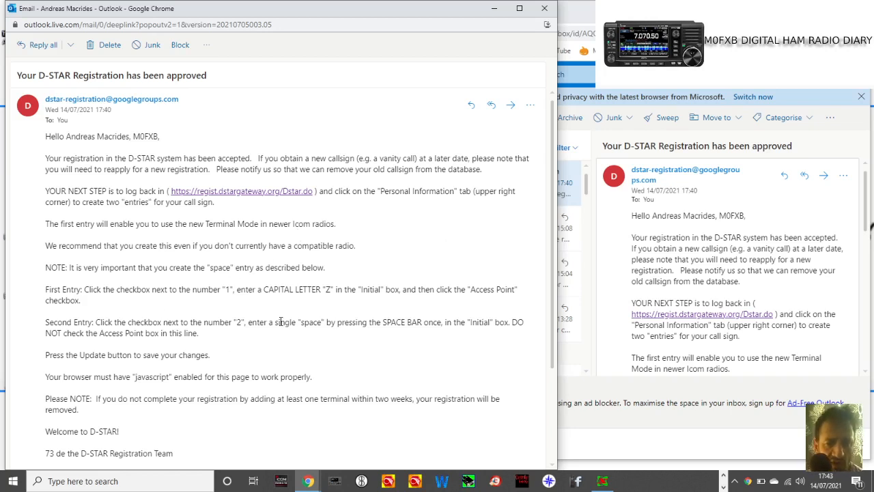
mouse_move(220, 280)
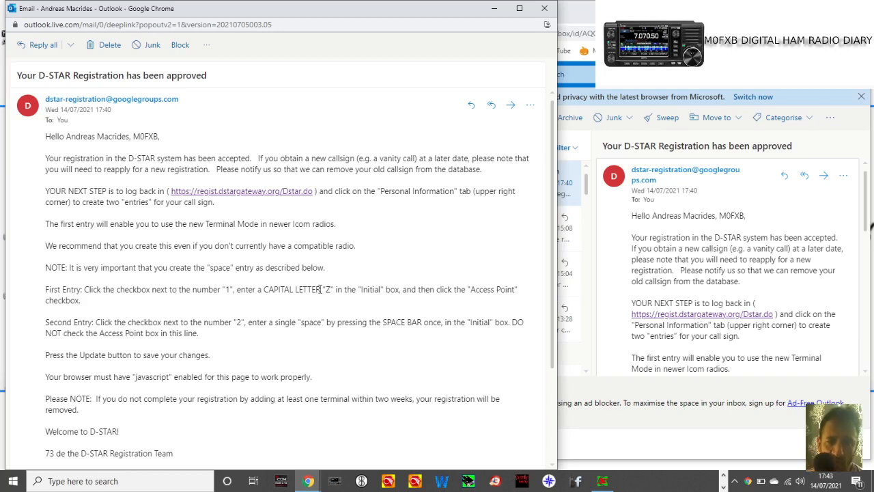
mouse_move(299, 302)
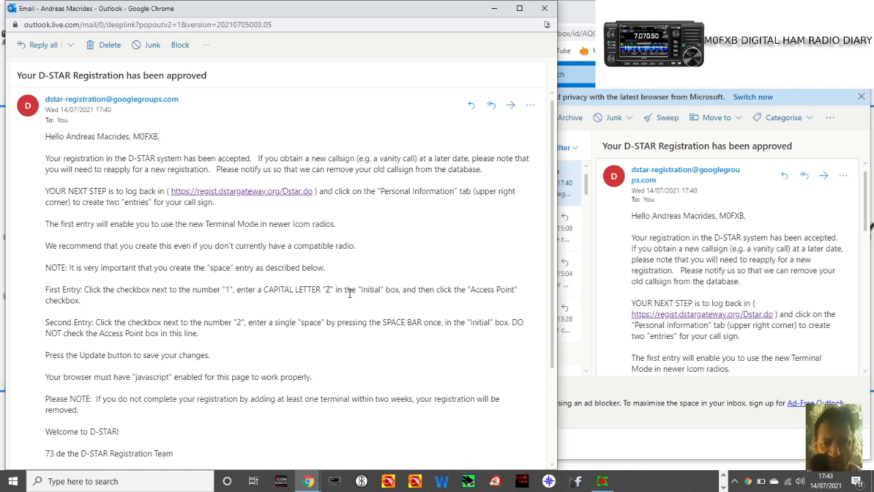
mouse_move(127, 323)
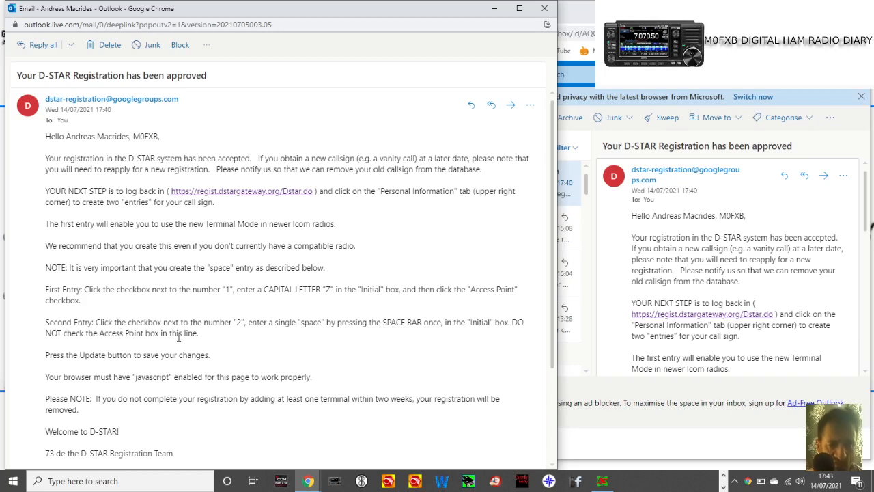
mouse_move(220, 333)
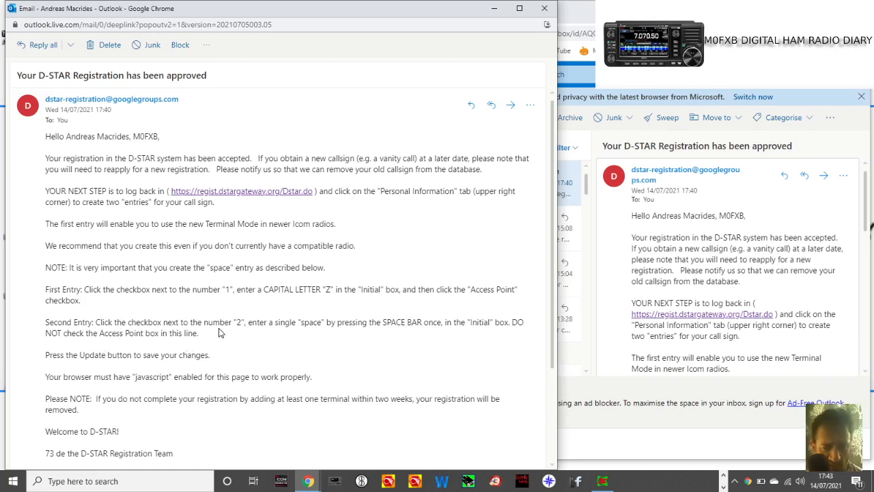
mouse_move(287, 333)
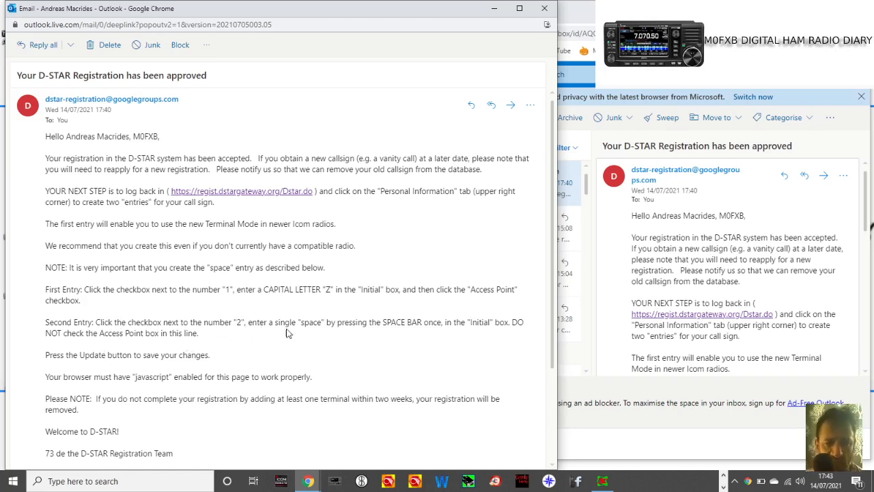
mouse_move(362, 340)
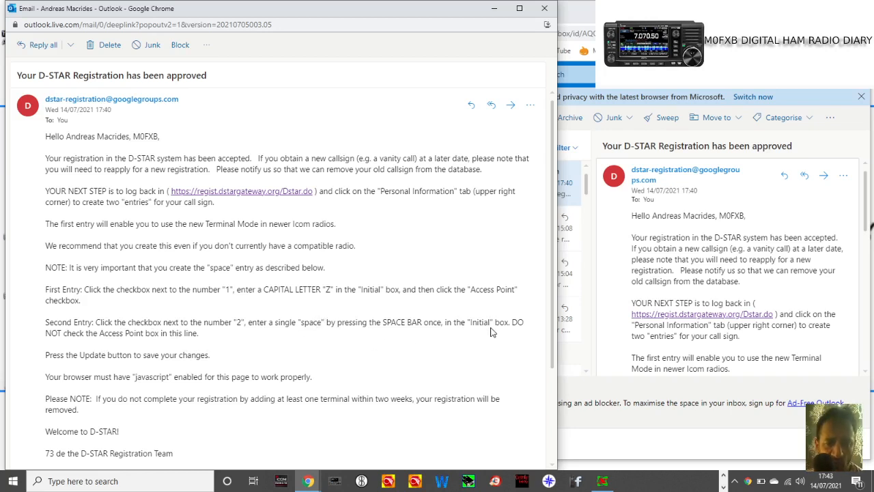
mouse_move(140, 349)
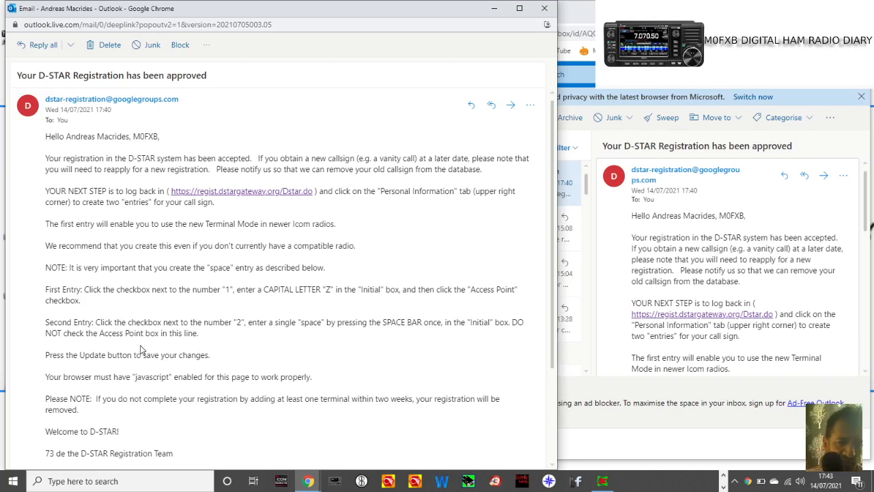
mouse_move(254, 338)
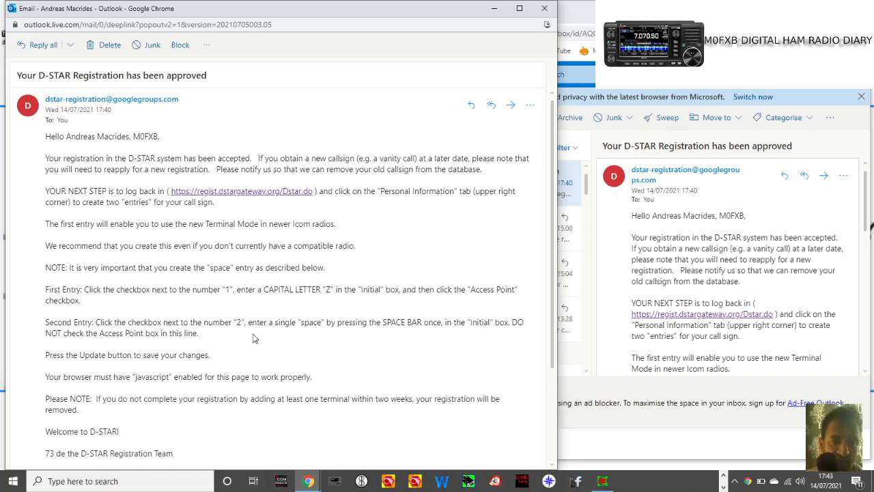
mouse_move(315, 351)
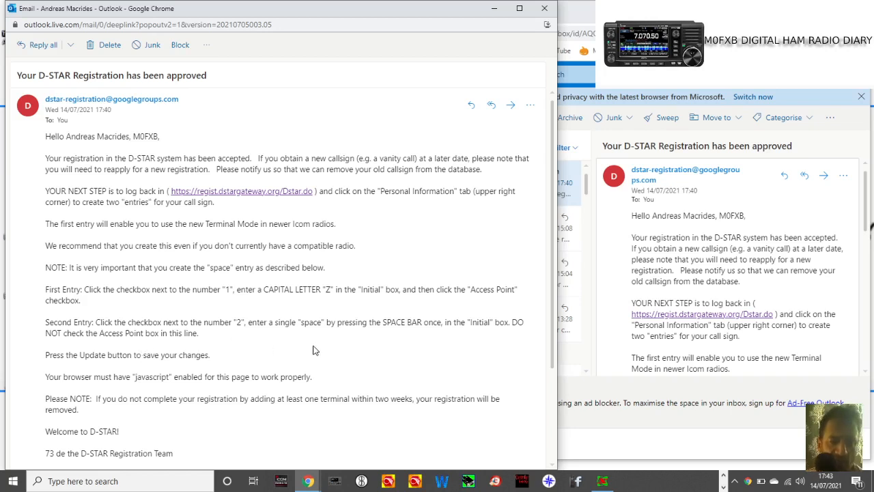
mouse_move(403, 321)
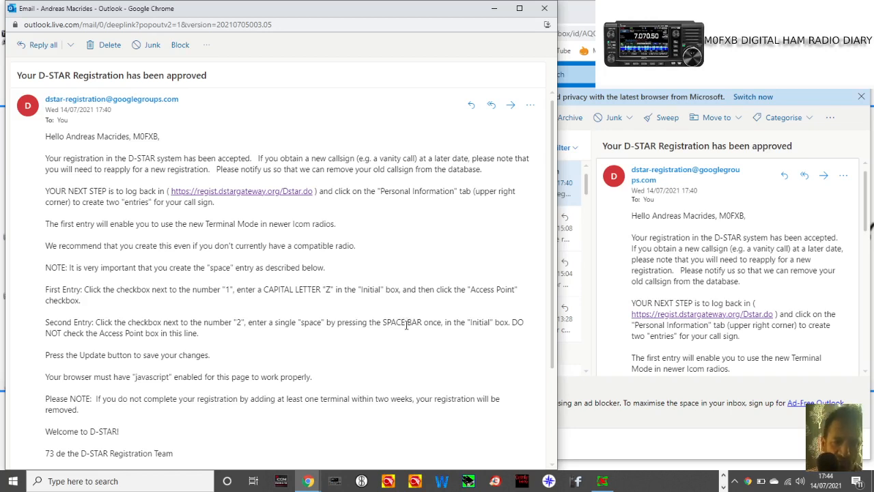
mouse_move(395, 315)
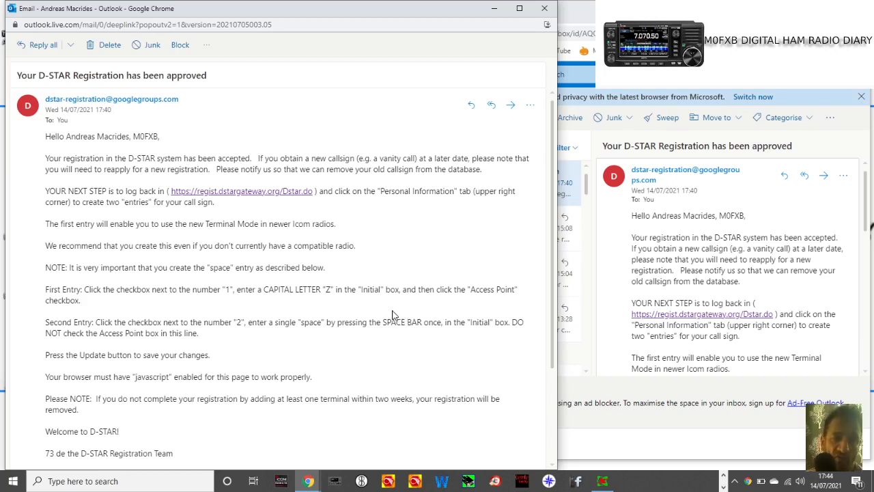
Step: Open the 'Your D-STAR registration request has been rejected' reply in the Outlook inbox
scroll(down, 3)
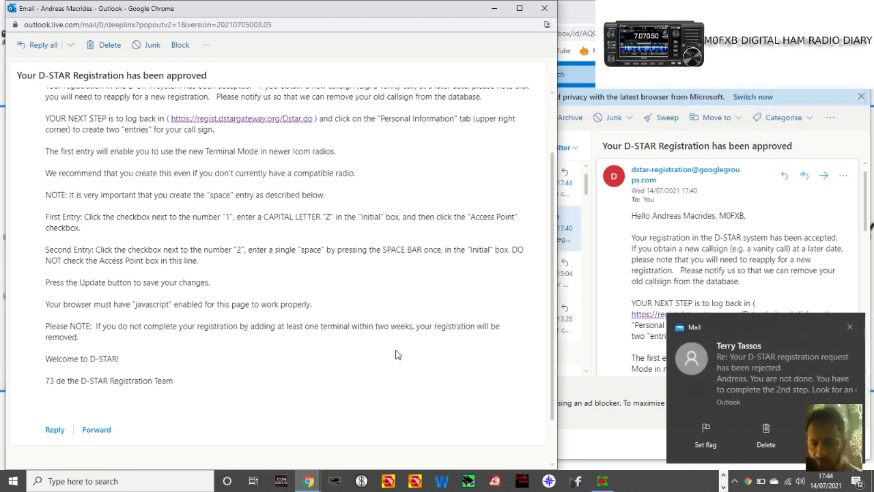
mouse_move(441, 358)
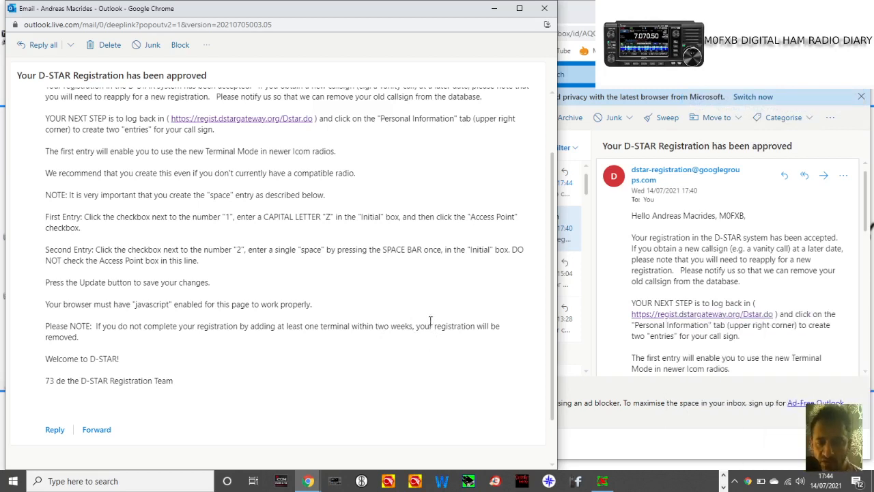
mouse_move(423, 261)
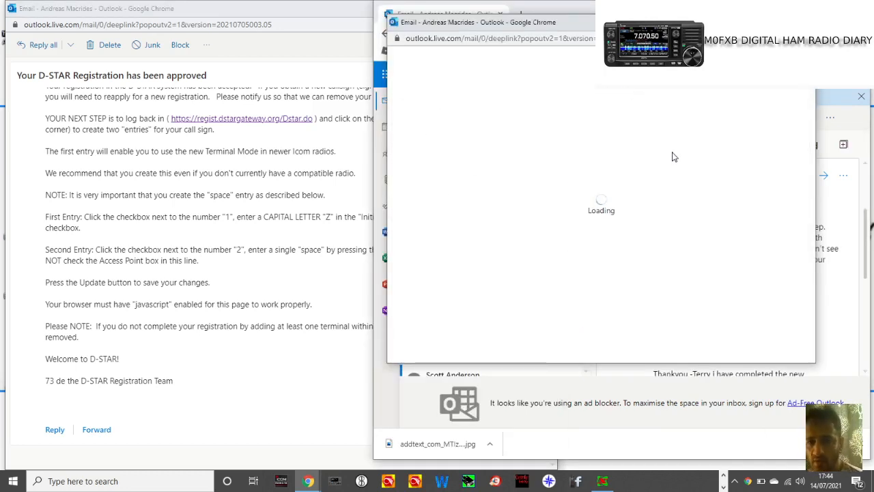
mouse_move(686, 168)
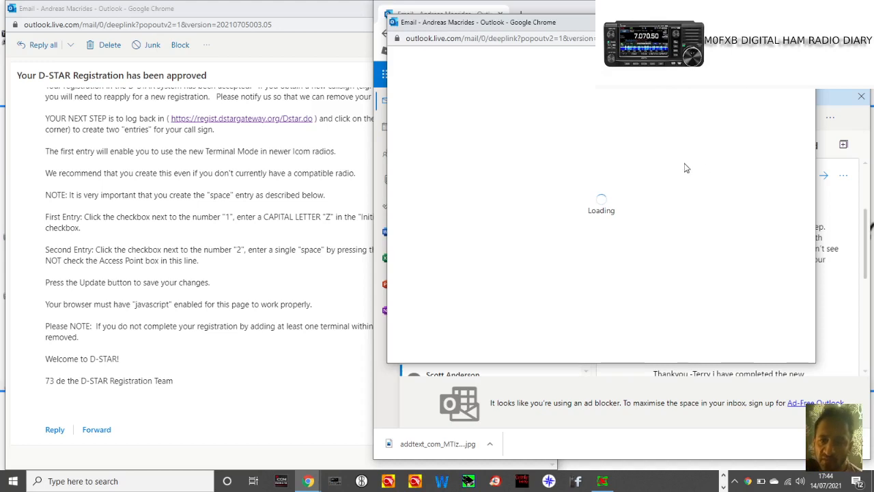
mouse_move(671, 158)
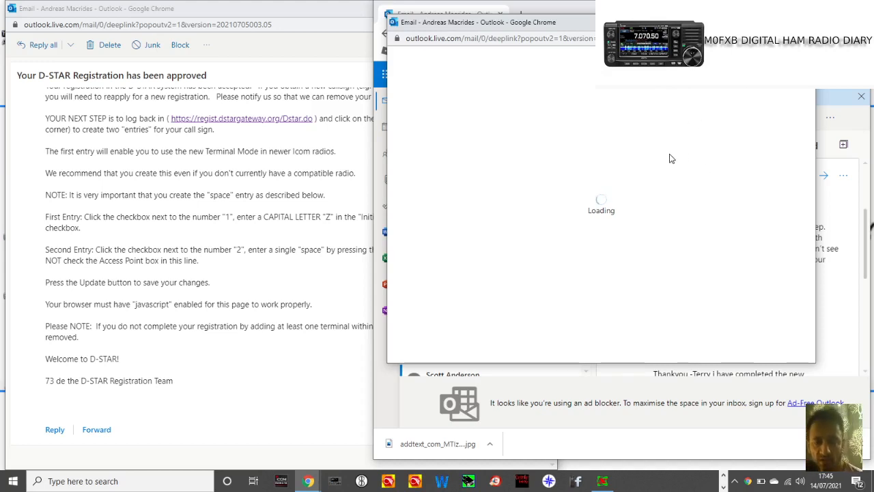
mouse_move(755, 105)
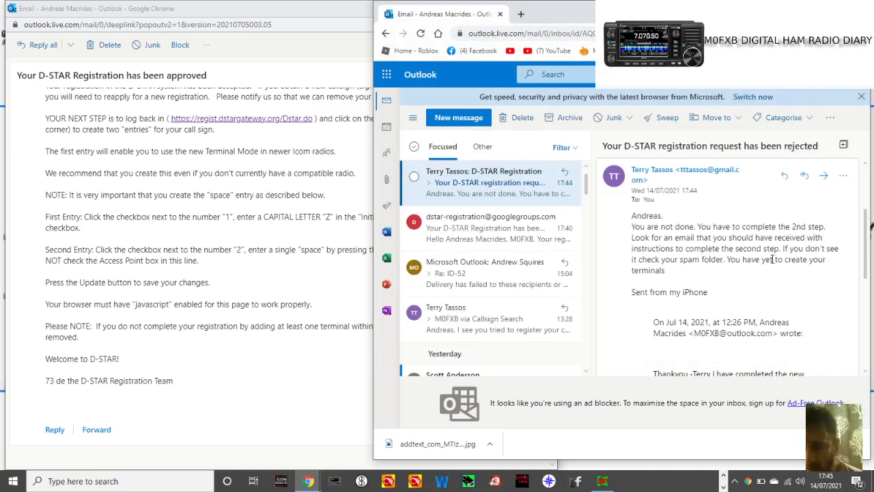
scroll(down, 3)
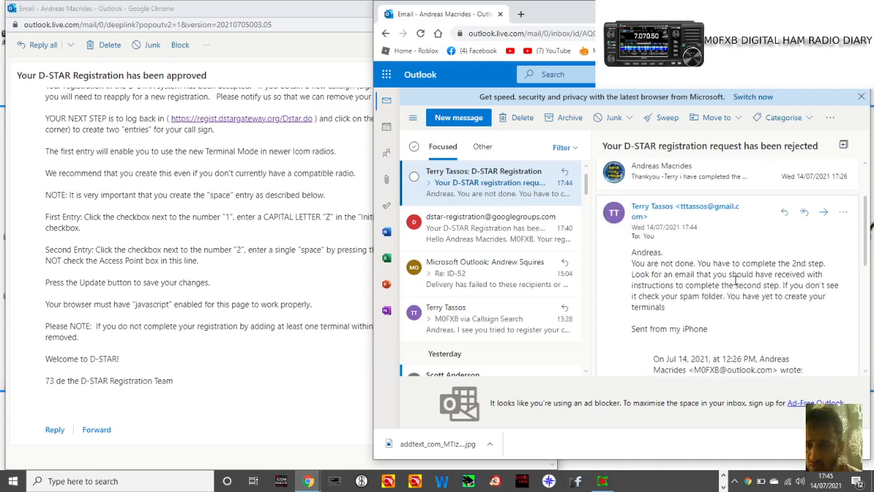
mouse_move(710, 290)
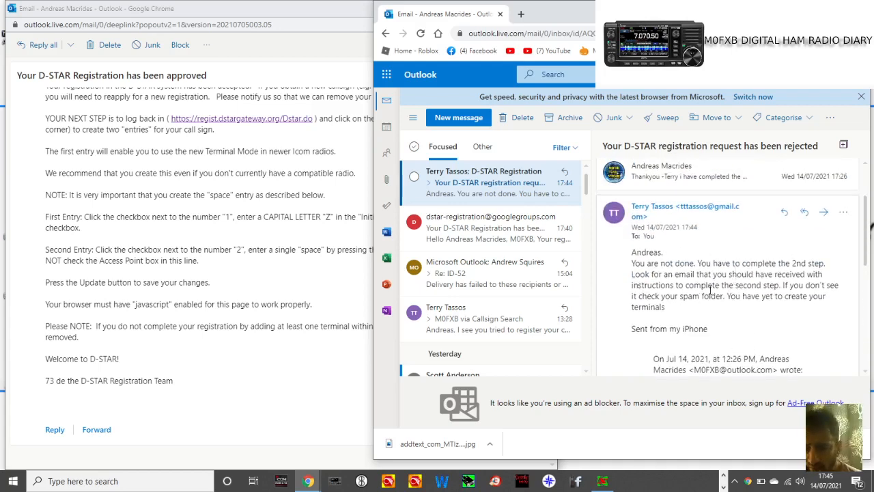
mouse_move(710, 310)
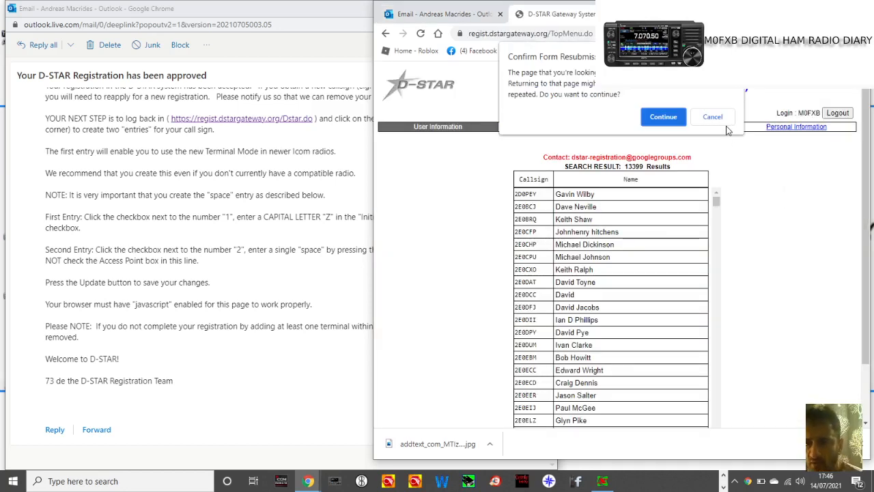
Step: Cancel the form resubmission and remain on the M0FXB user information callsign list
click(662, 116)
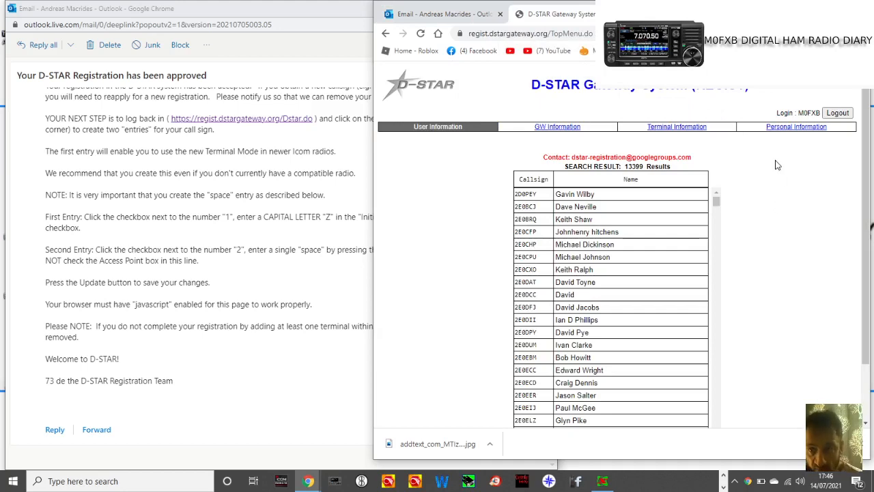
scroll(down, 3)
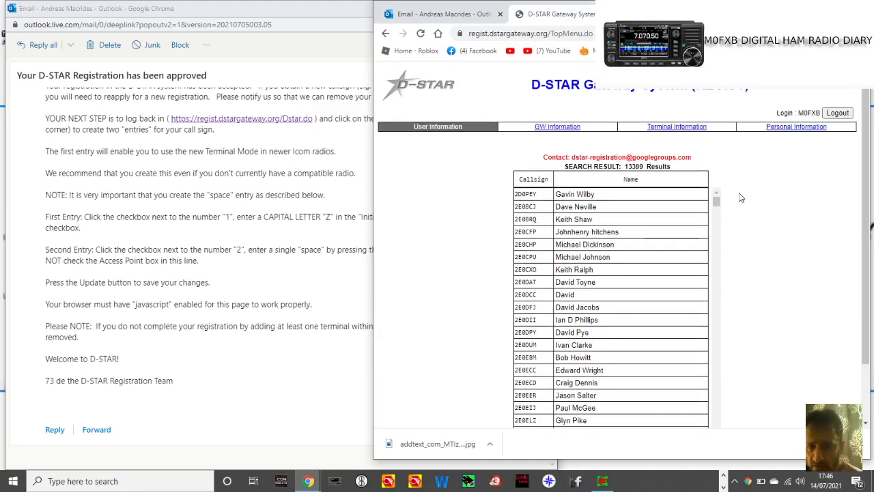
mouse_move(747, 199)
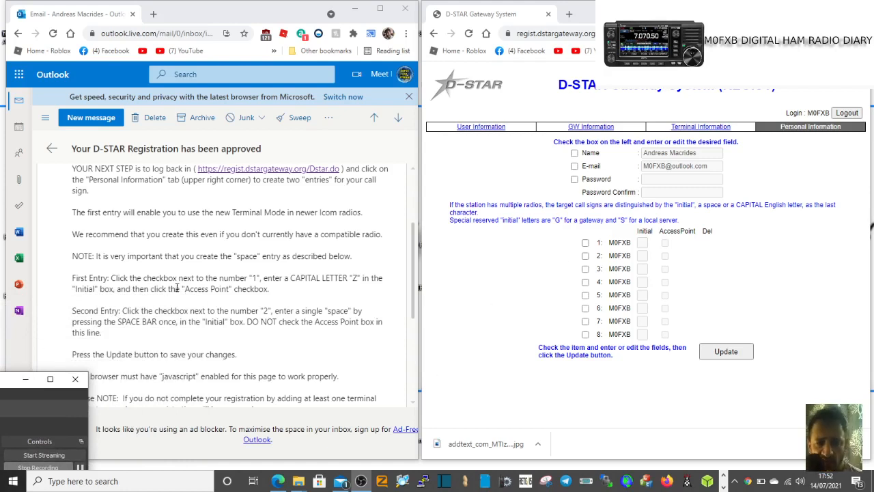
mouse_move(200, 308)
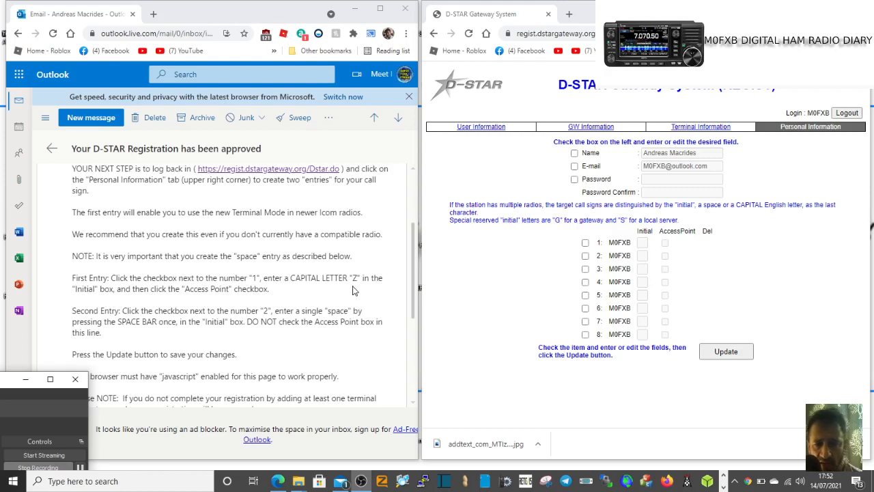
mouse_move(592, 265)
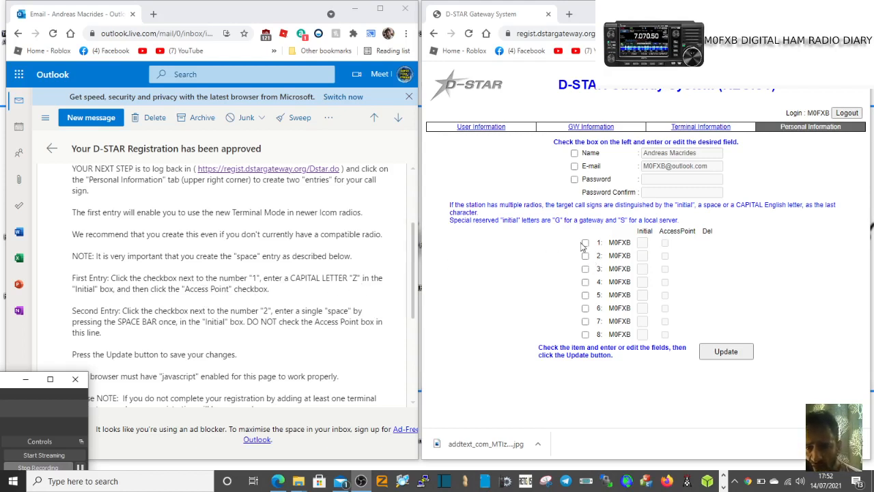
Step: Tick entry 1 on the Personal Information tab and give it initial 'Z'
click(584, 242)
text(Z)
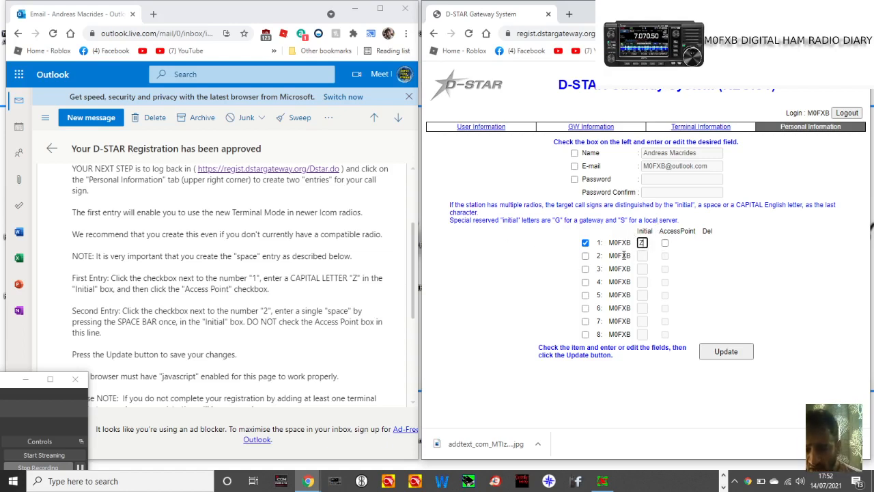
mouse_move(366, 299)
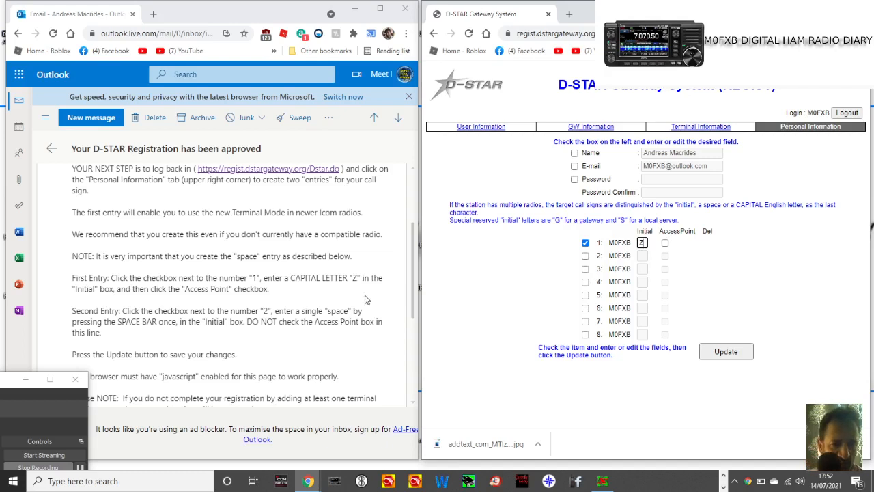
mouse_move(258, 302)
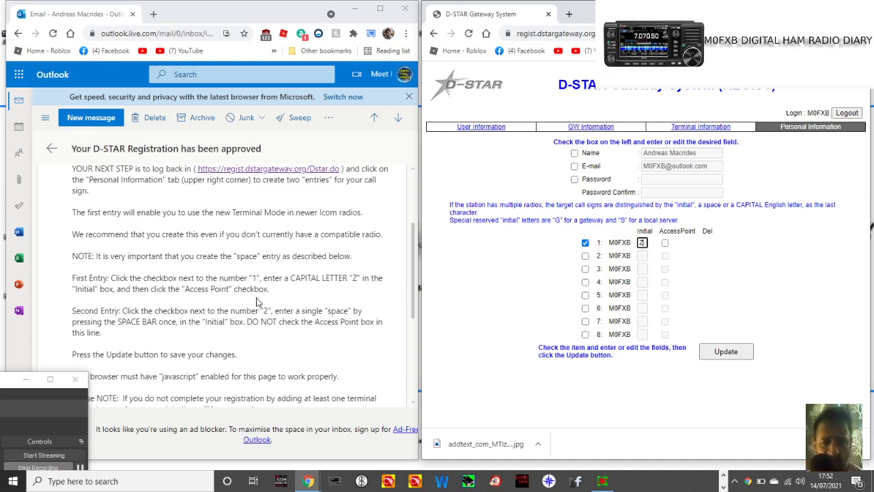
Step: Mark entry 1 as an access point and tick entry 2 with a space initial
click(664, 242)
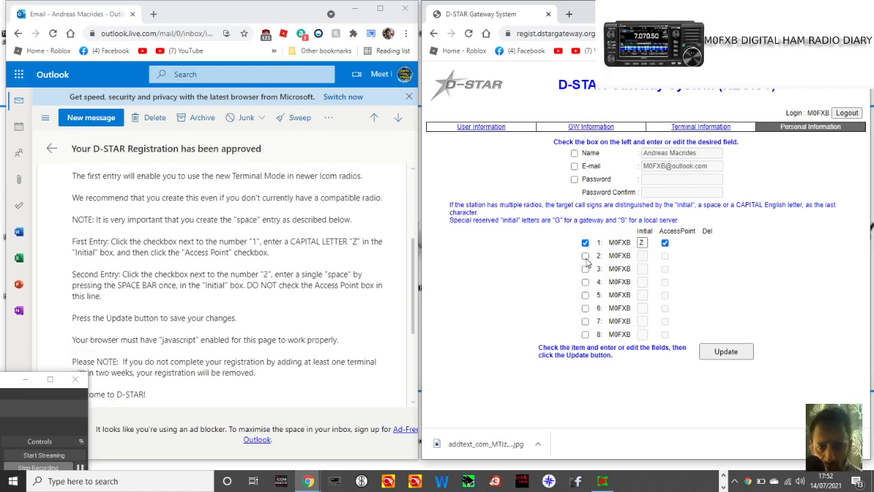
click(585, 255)
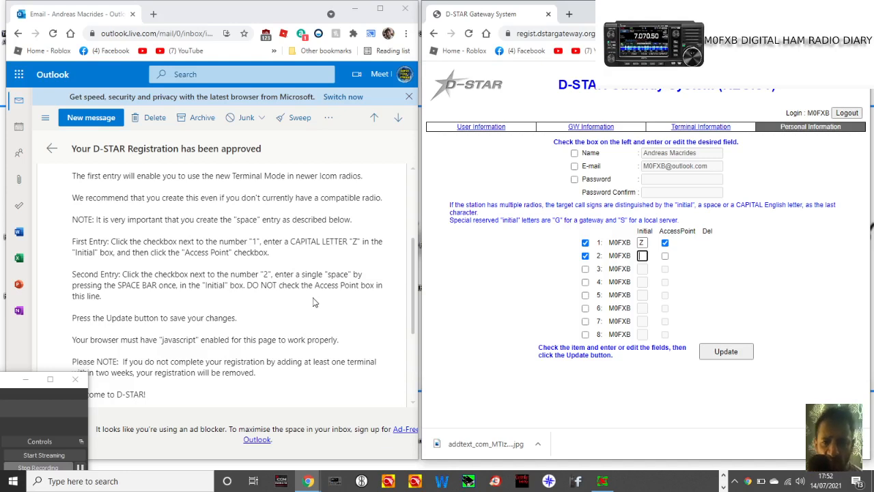
mouse_move(316, 302)
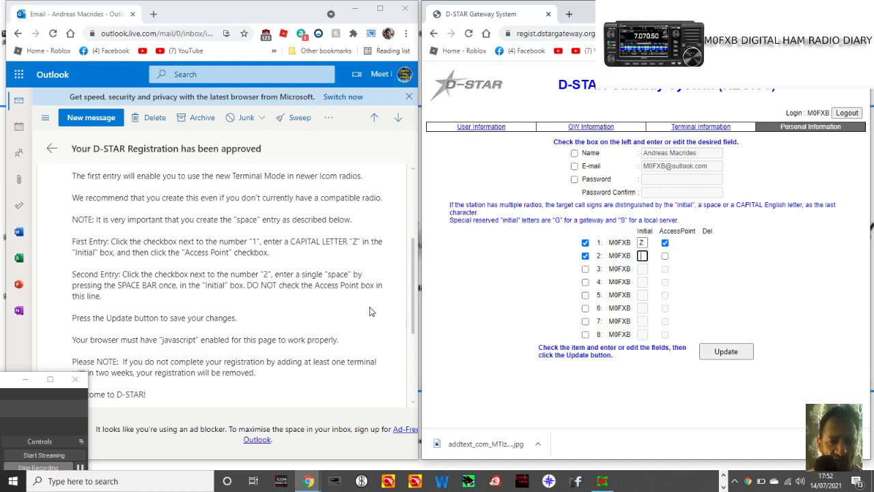
scroll(down, 3)
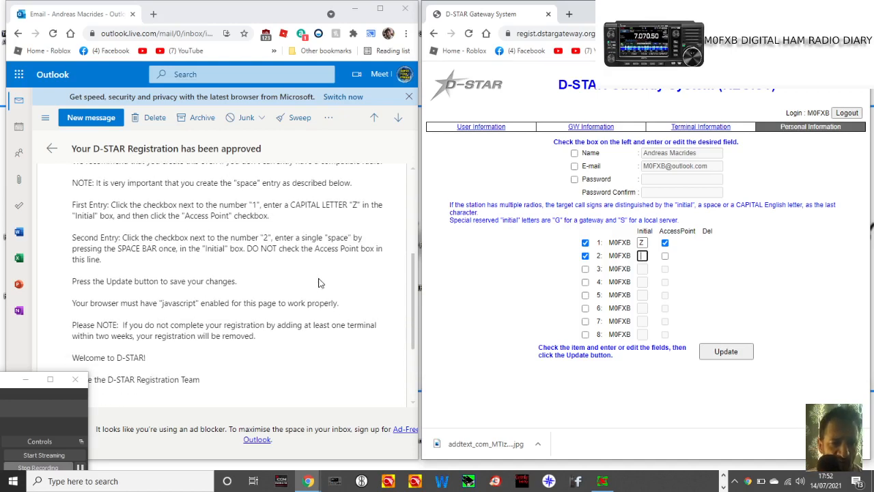
Step: Update and confirm, saving the Z access-point entry and the blank-initial entry
click(726, 351)
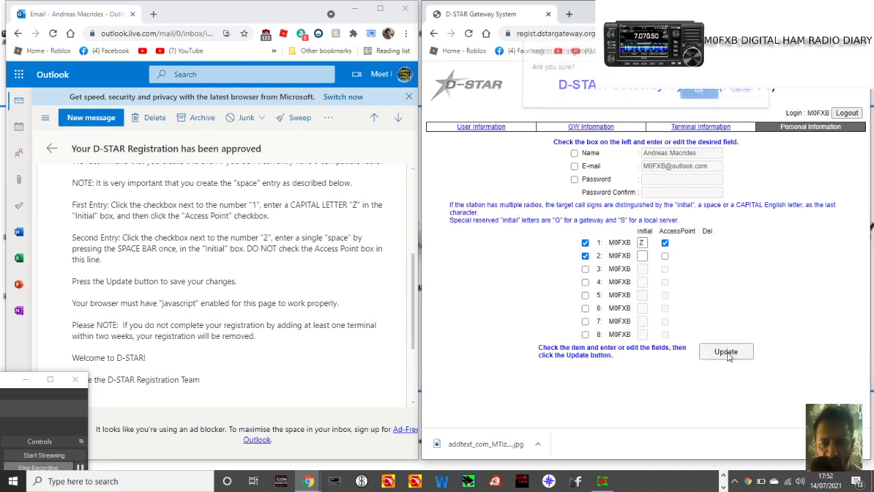
click(726, 351)
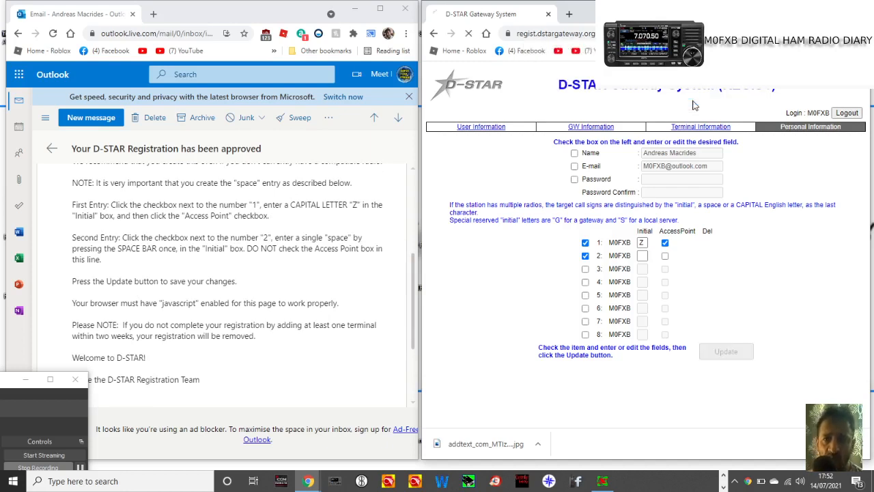
mouse_move(278, 340)
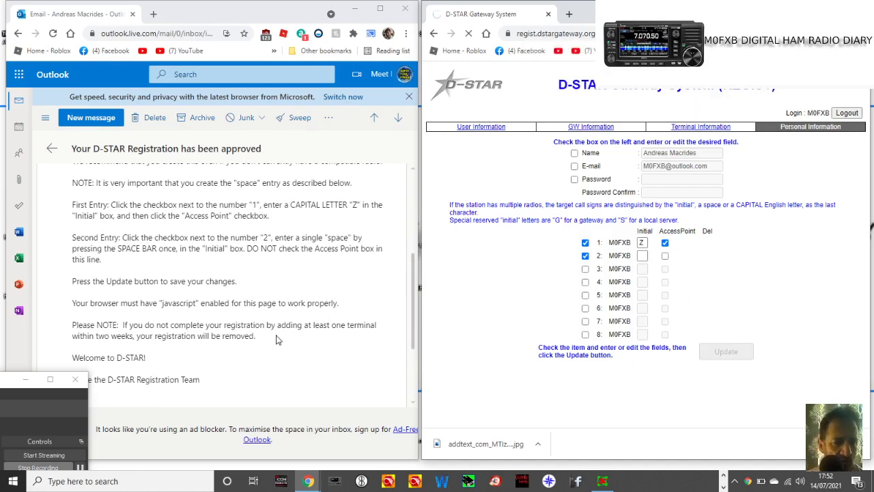
click(726, 350)
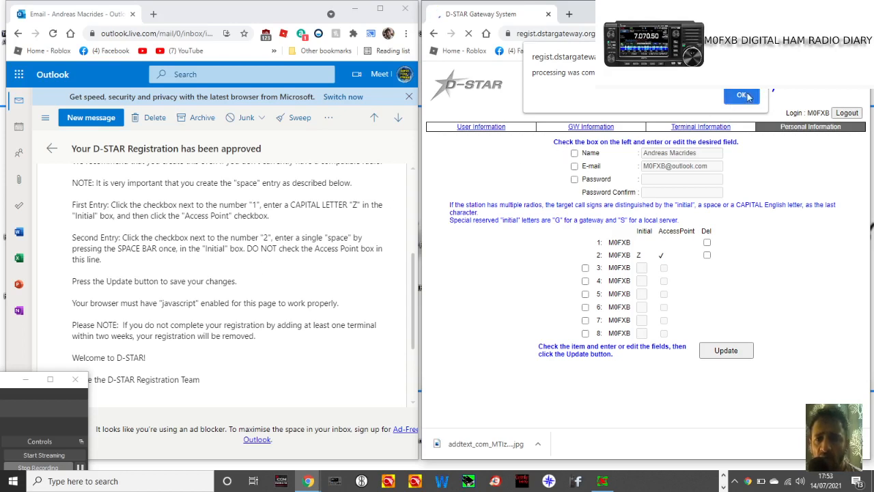
click(741, 95)
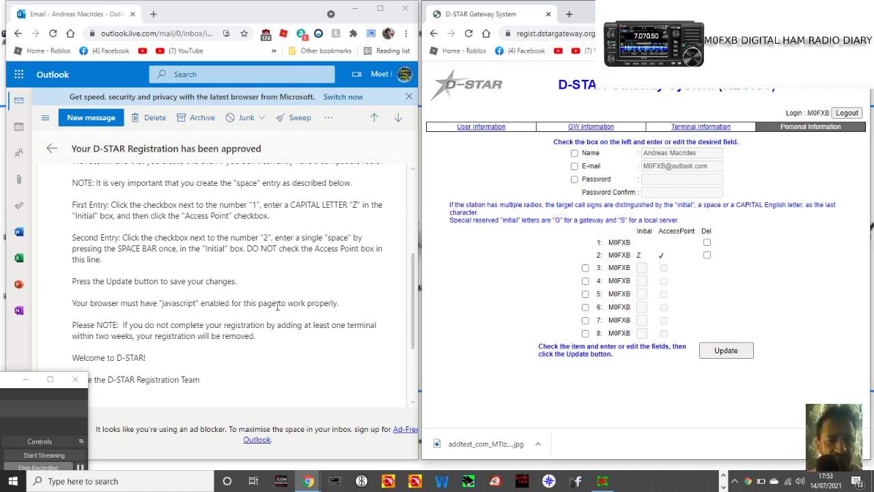
mouse_move(320, 288)
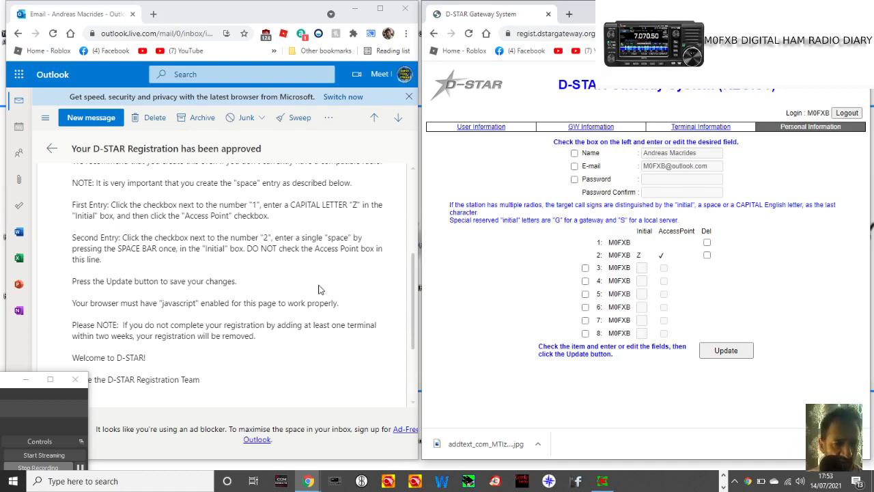
scroll(down, 3)
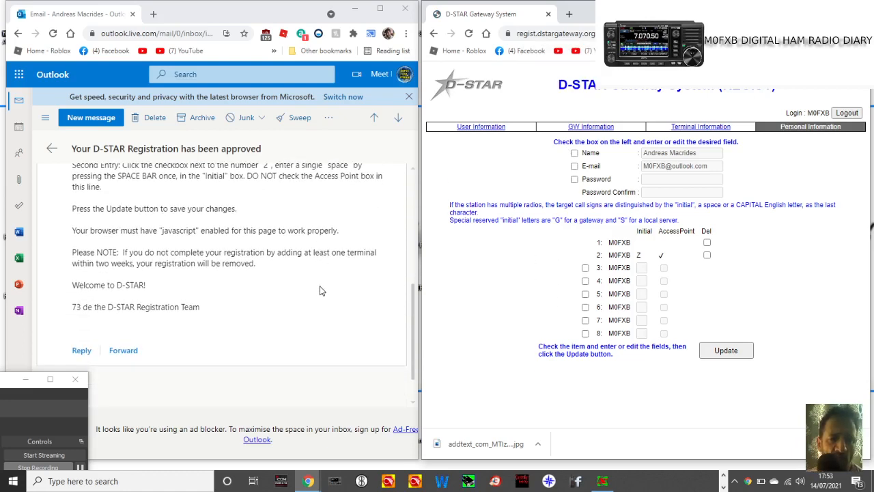
mouse_move(361, 268)
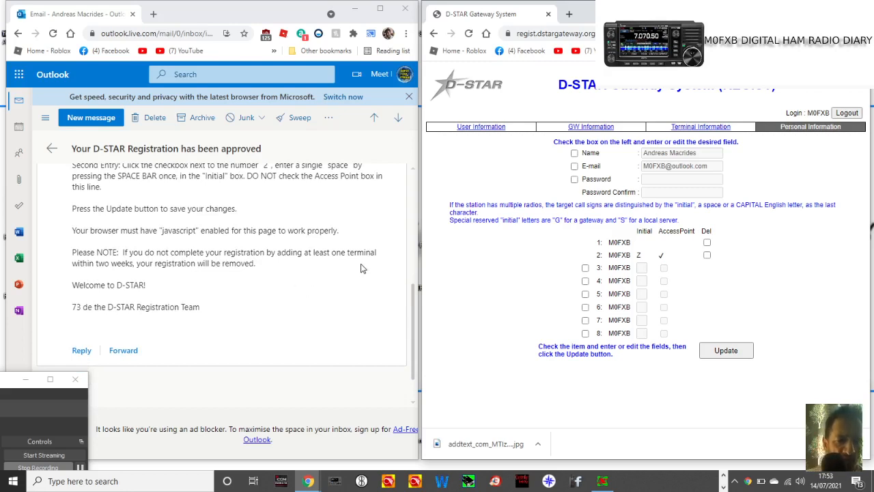
mouse_move(164, 279)
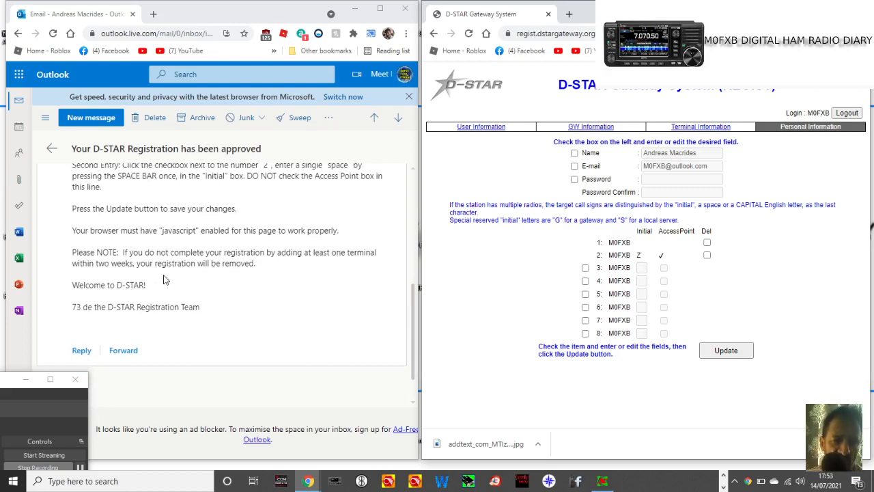
mouse_move(239, 278)
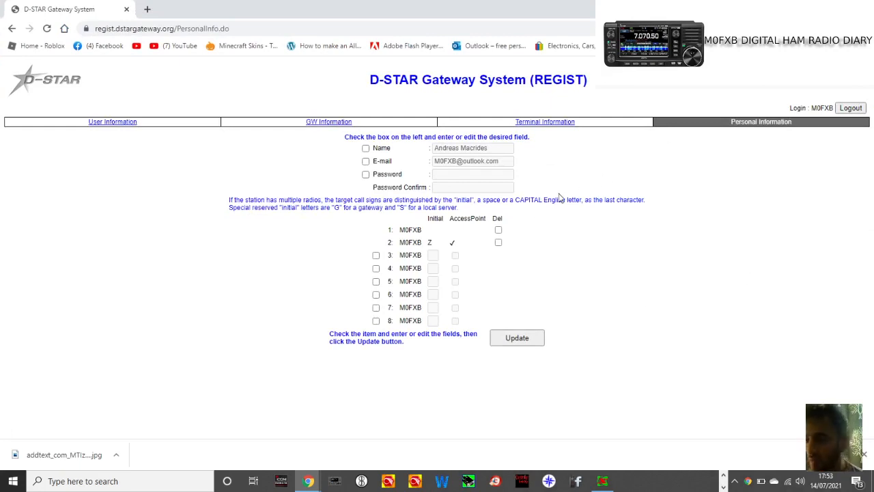
mouse_move(519, 175)
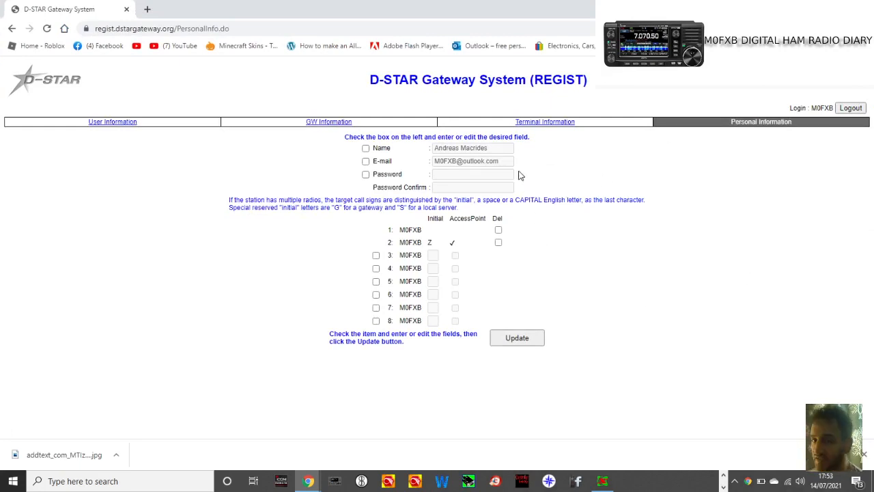
mouse_move(500, 162)
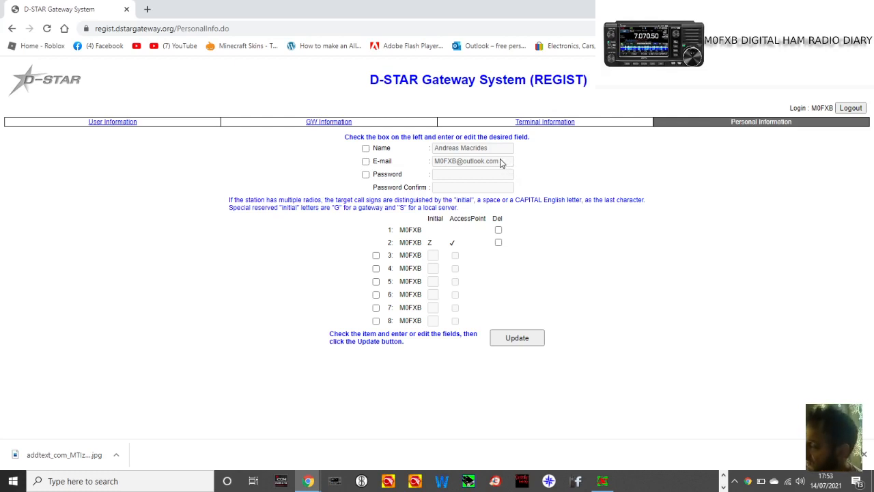
mouse_move(489, 165)
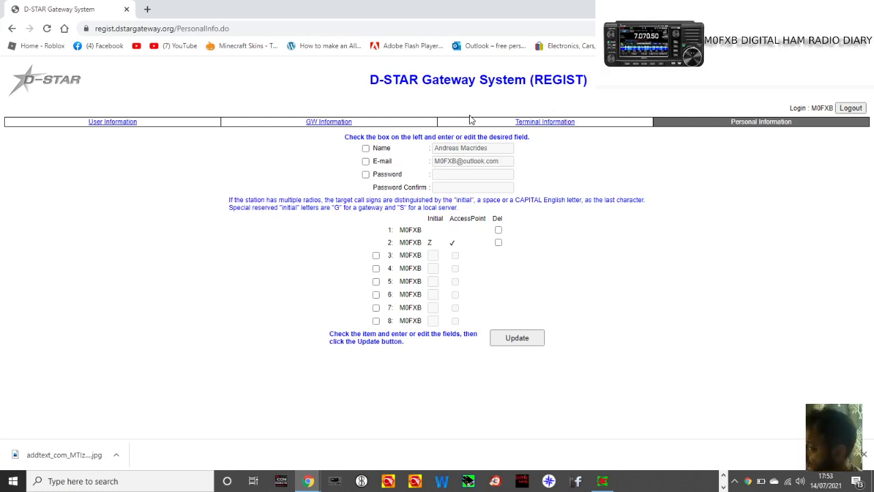
mouse_move(593, 239)
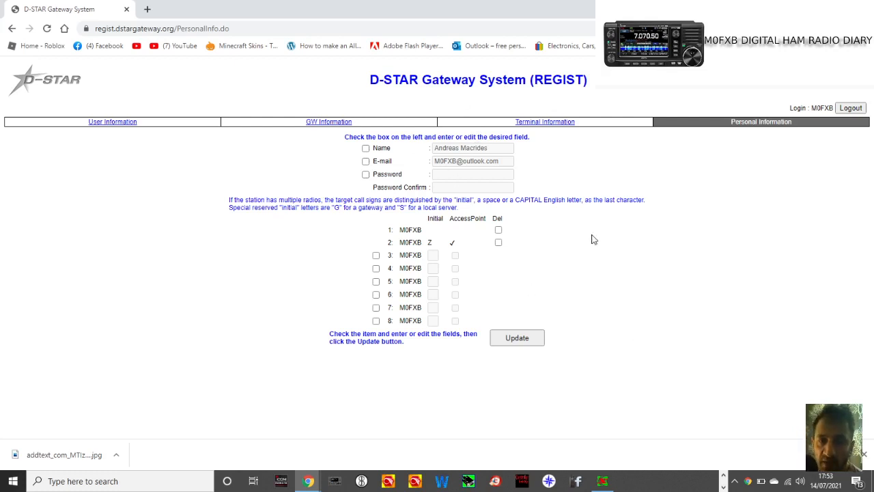
mouse_move(653, 243)
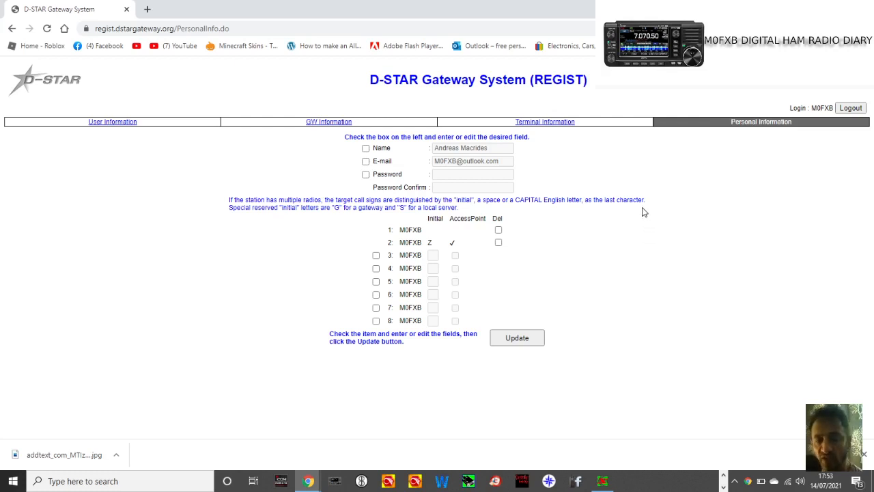
mouse_move(689, 243)
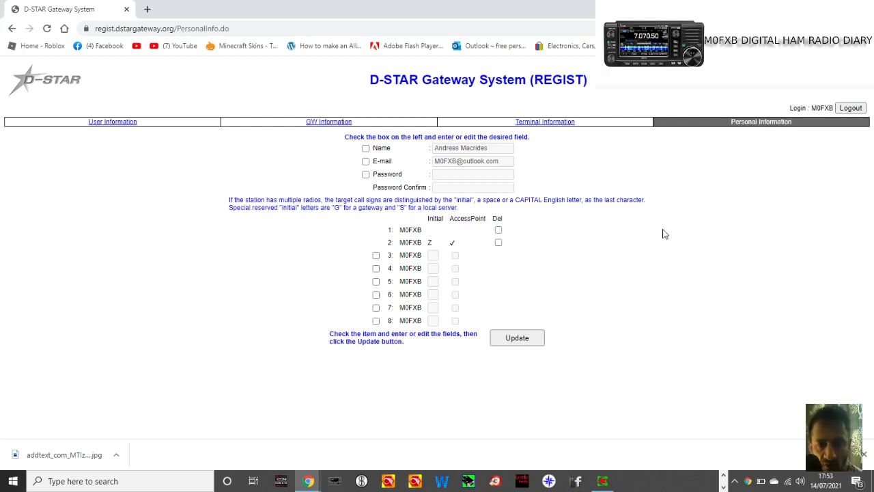
mouse_move(628, 180)
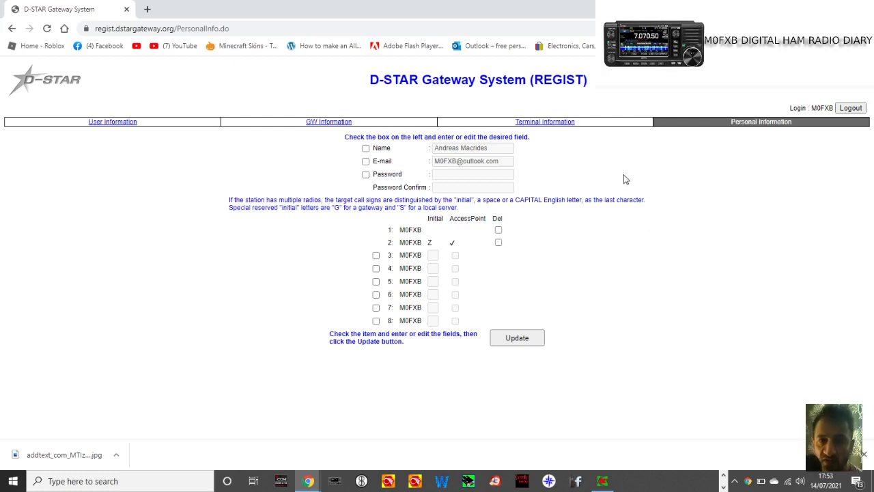
mouse_move(627, 197)
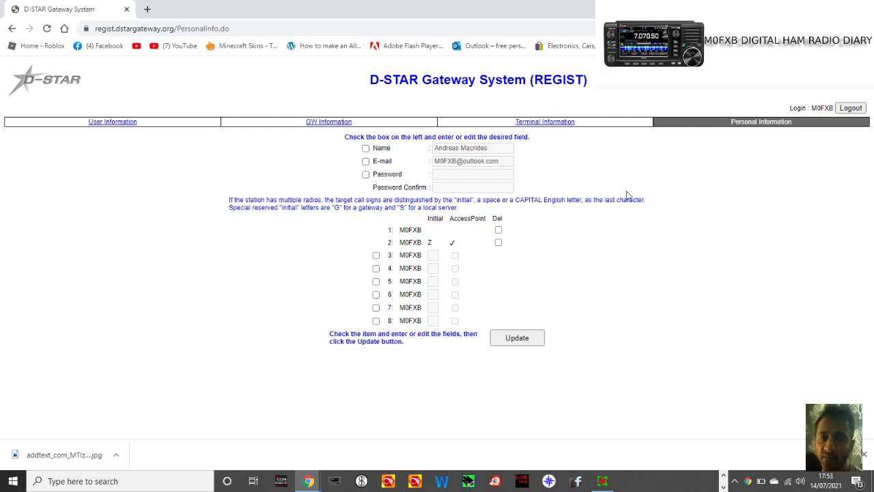
mouse_move(670, 247)
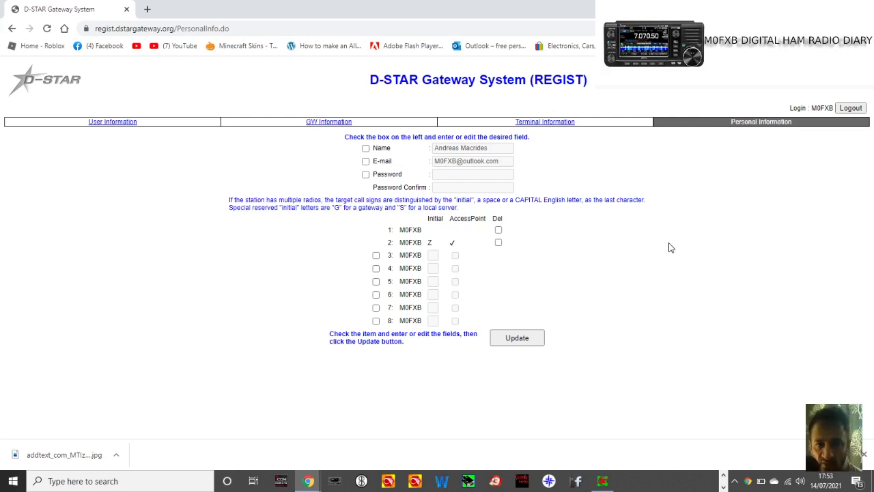